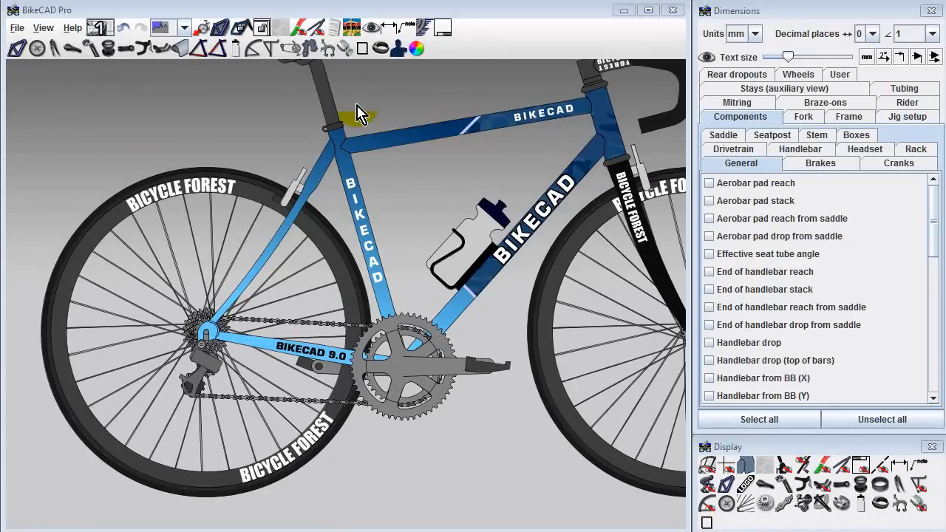
Step: Bring up the Drivetrain dialog and browse its tabs, ending on Chain/Sprockets/Derailleur
left_click(284, 48)
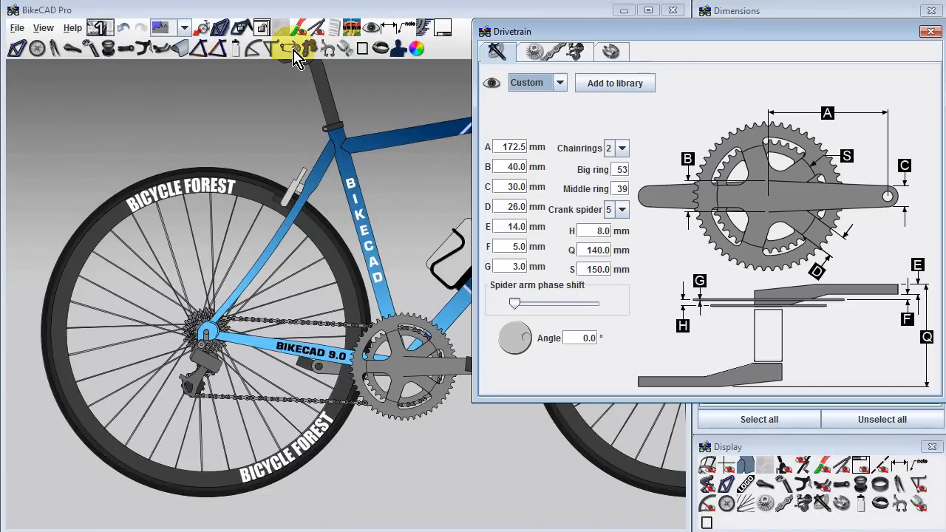
mouse_move(423, 96)
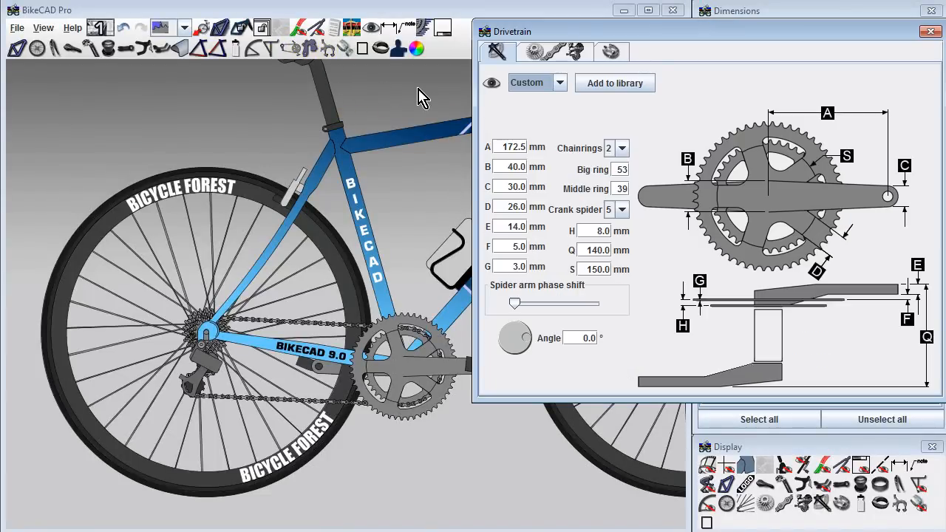
mouse_move(460, 89)
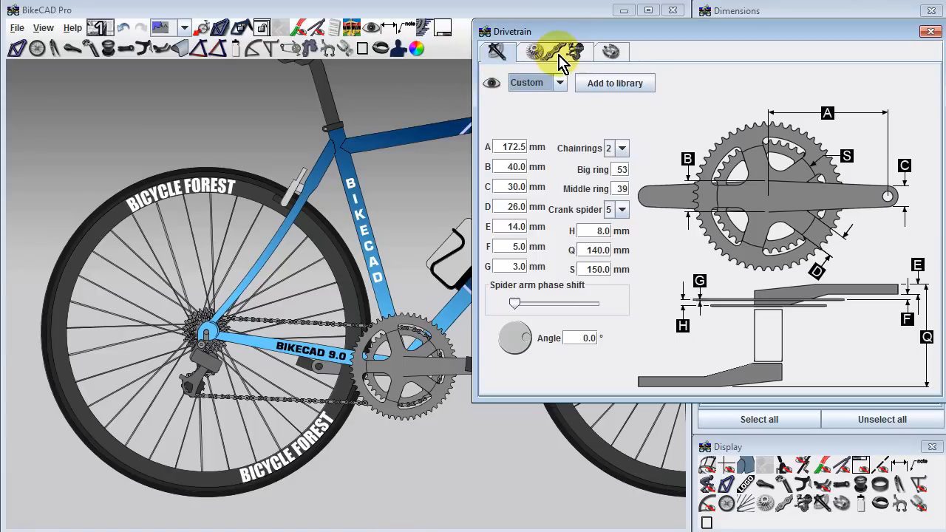
left_click(611, 50)
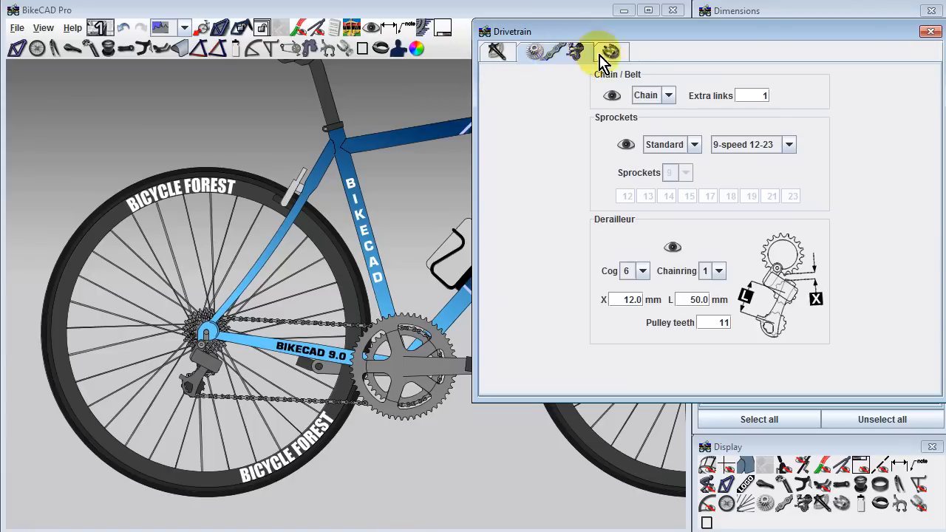
left_click(609, 51)
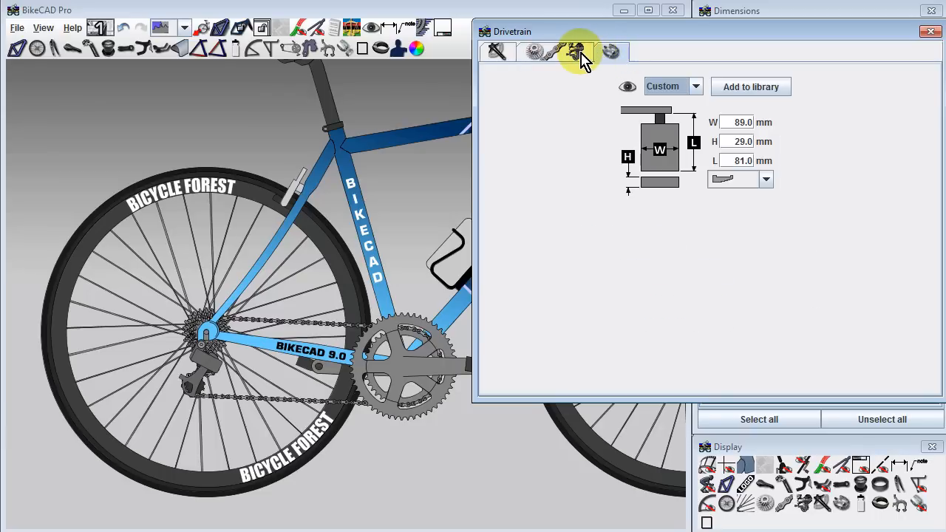
left_click(552, 51)
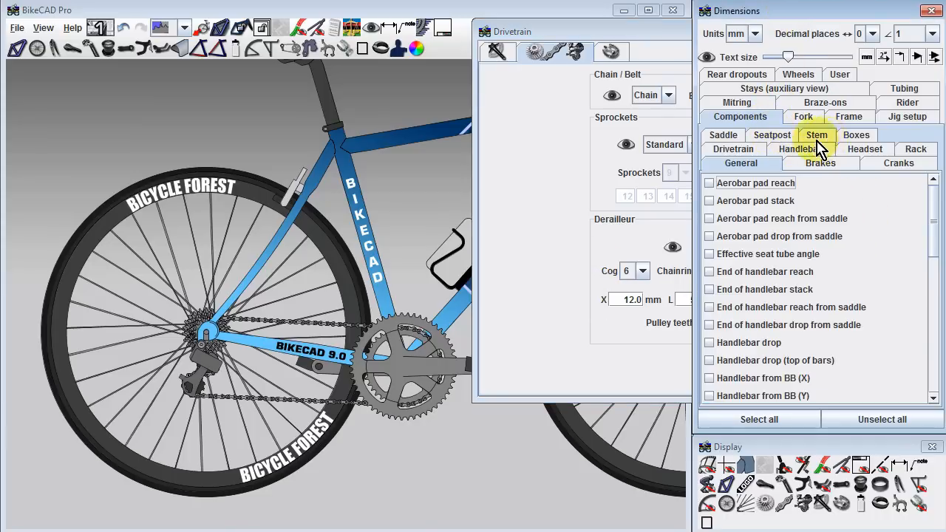
Step: Label chain links, rear sprocket range and chainring tooth counts under Components > Drivetrain dimensions
left_click(733, 148)
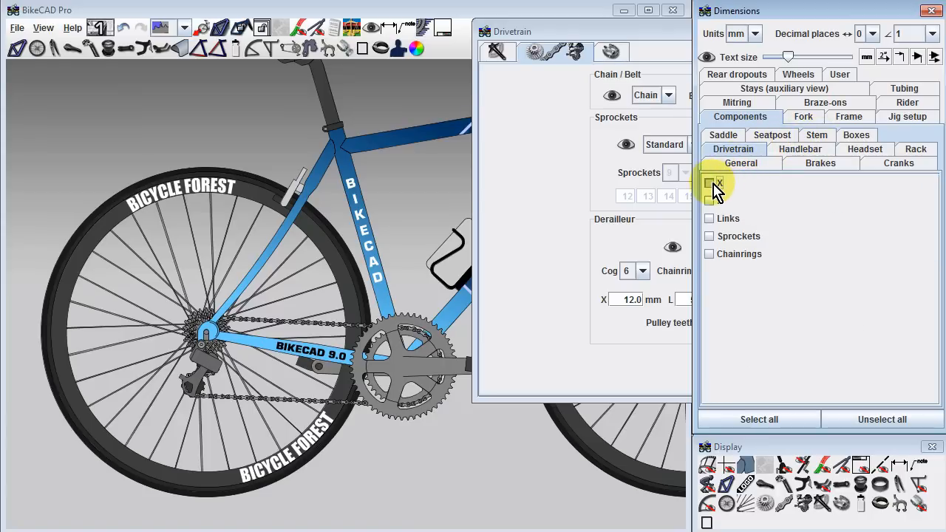
left_click(710, 183)
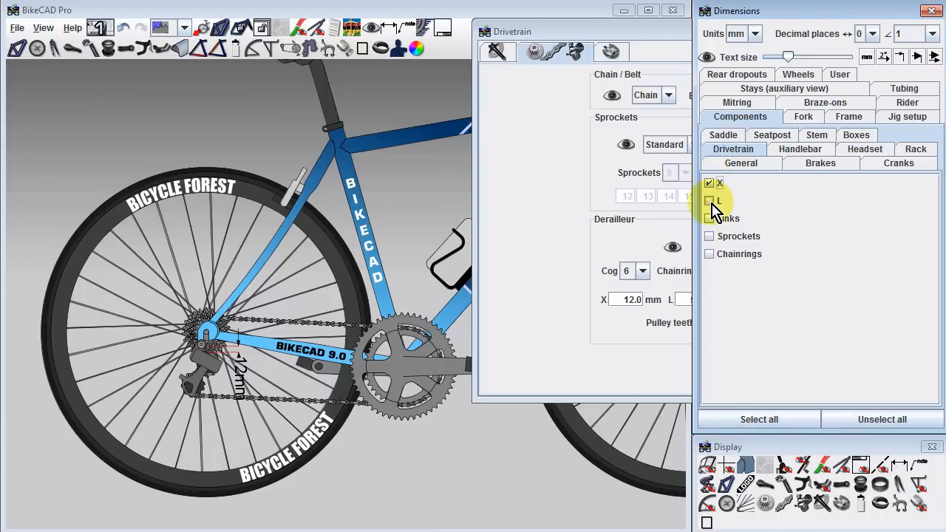
left_click(710, 183)
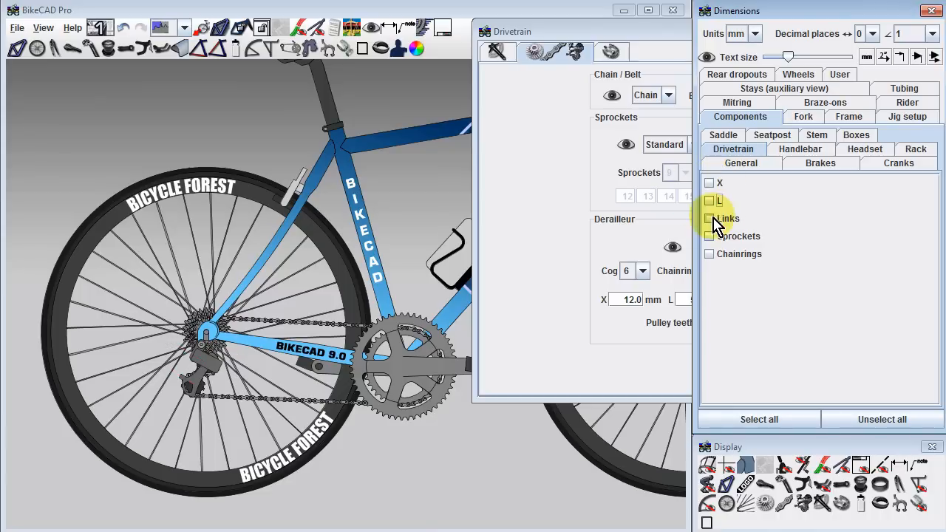
left_click(709, 218)
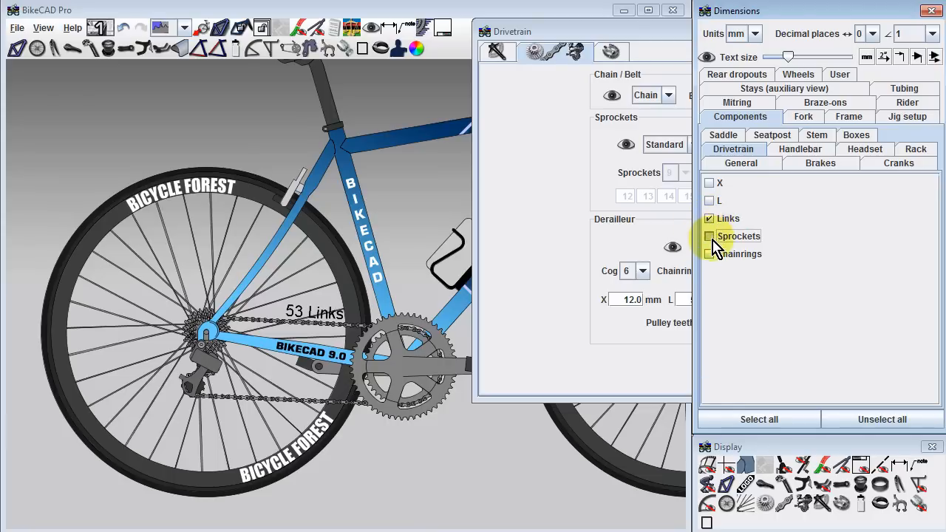
left_click(710, 236)
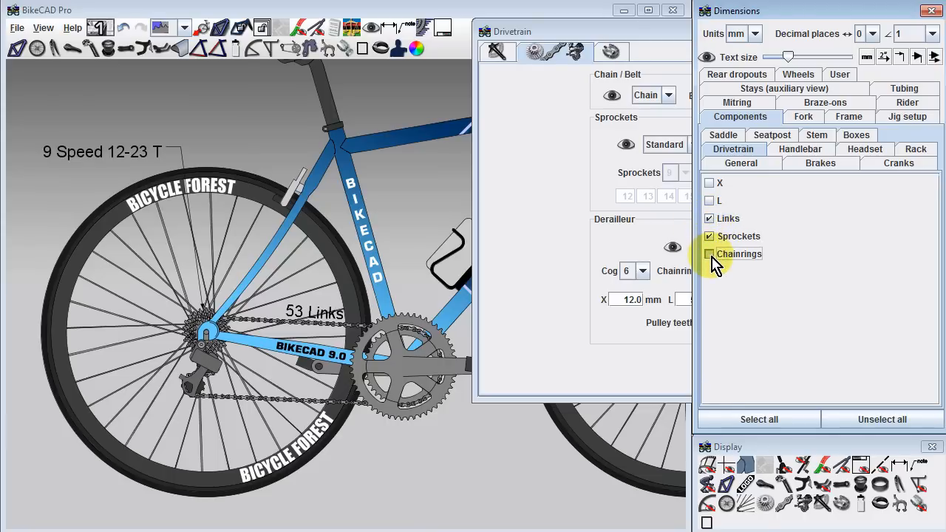
left_click(710, 254)
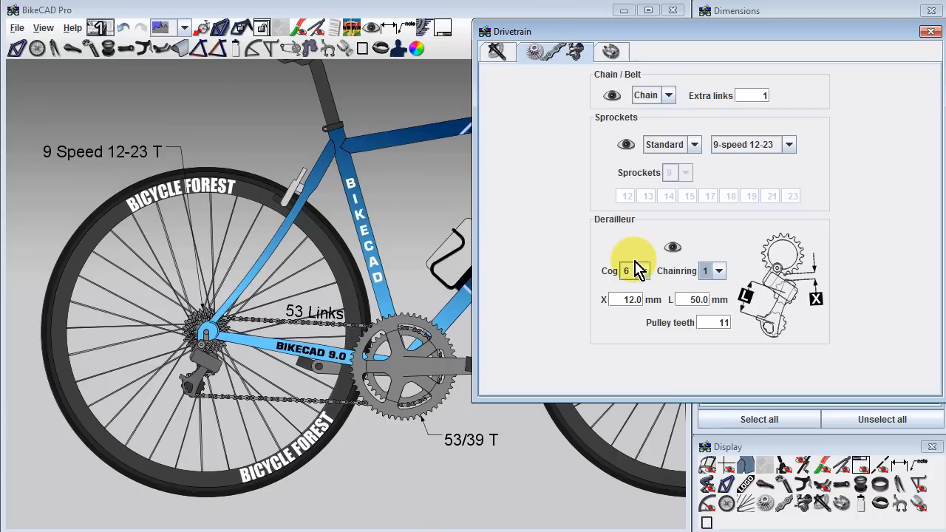
Step: Put the chain on cog 1 with chainring 2 and adjust extra links back to 1, giving 53 links
left_click(641, 271)
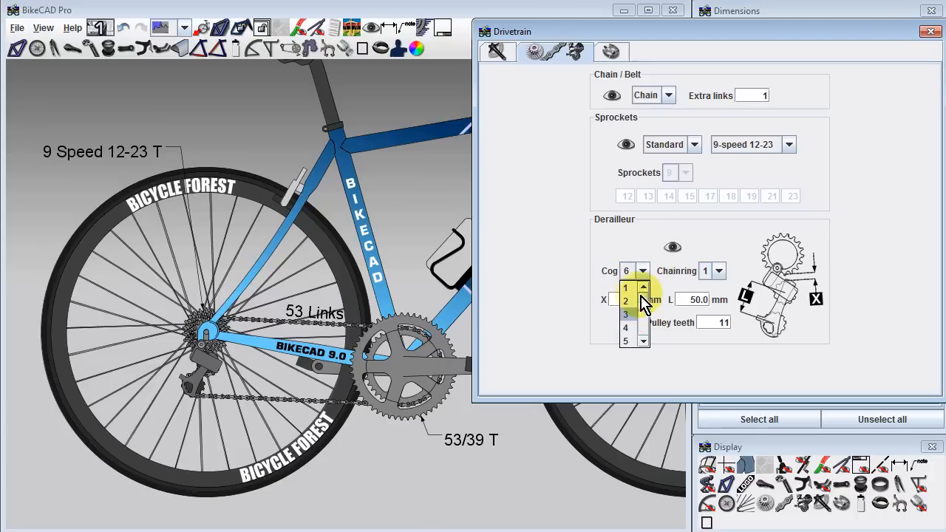
left_click(625, 287)
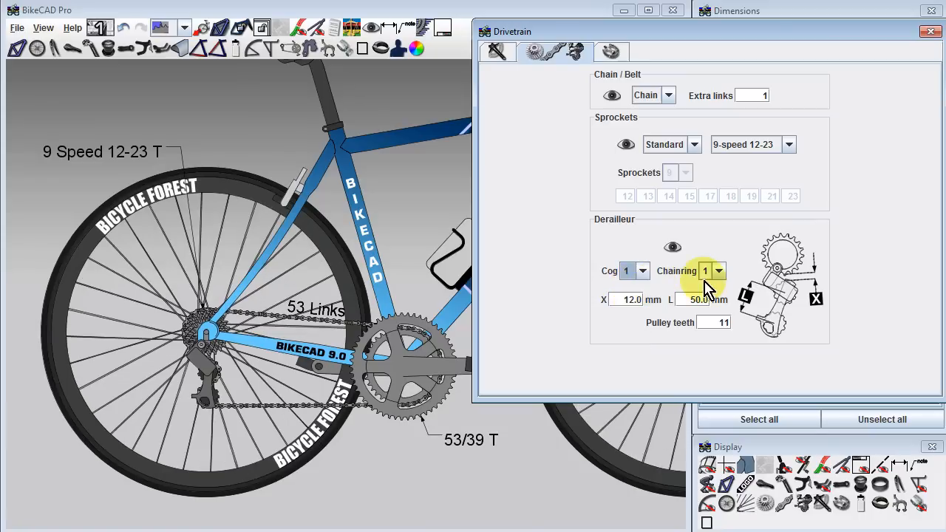
left_click(718, 270)
type("0")
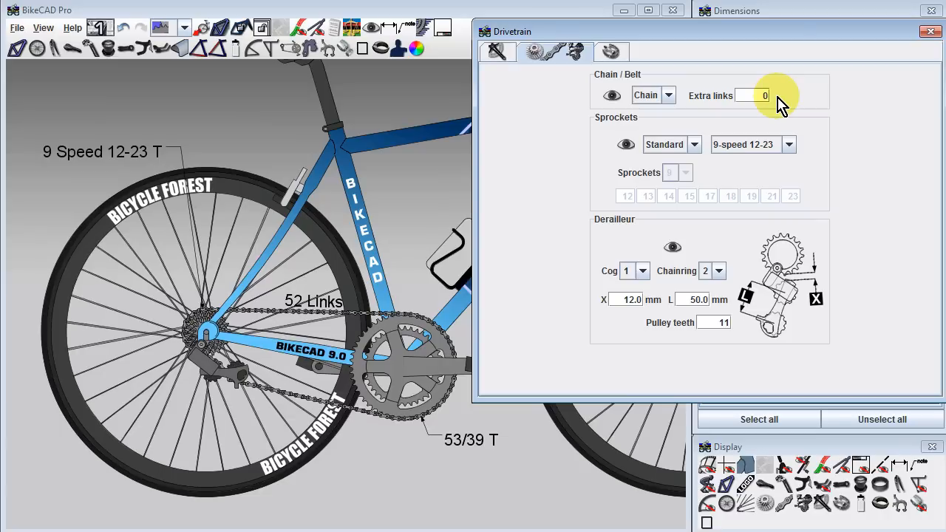
left_click(746, 95)
type("-1")
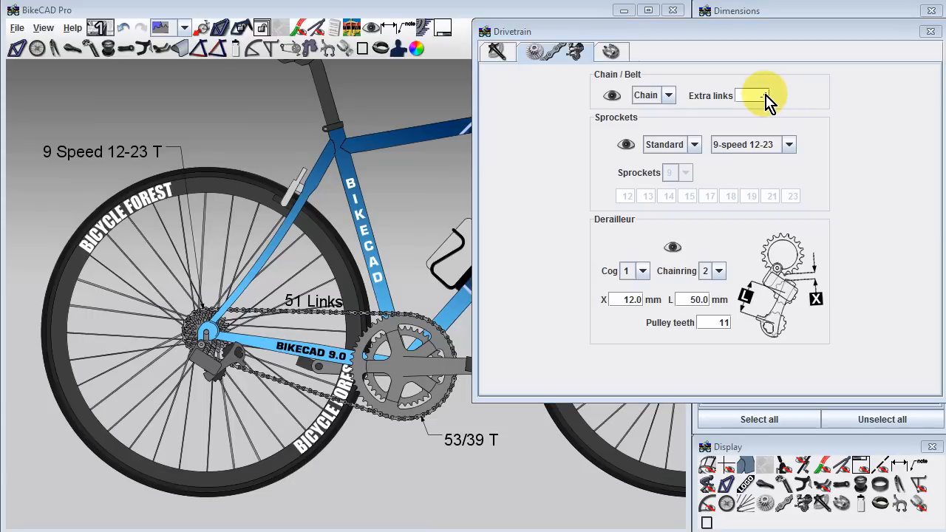
left_click(754, 94)
type("1")
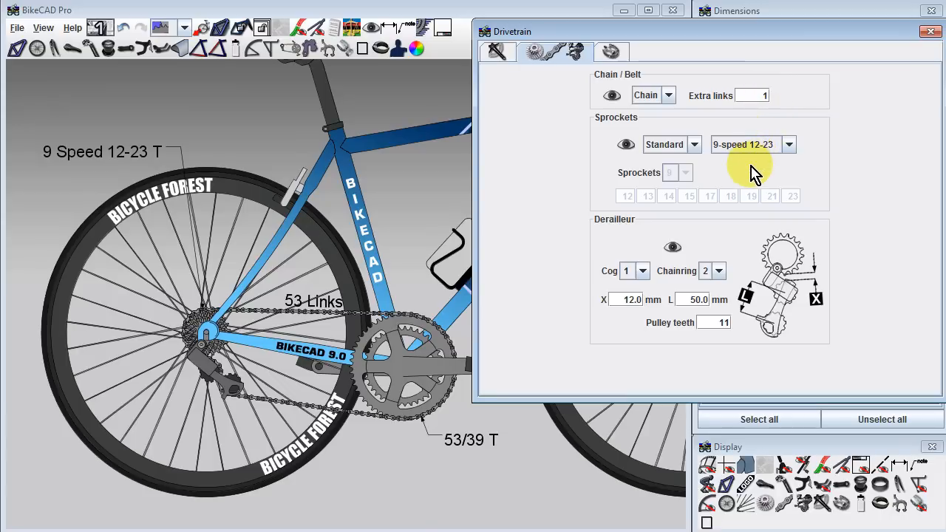
Step: Move the chain from the first rear cog onto the sixth
left_click(642, 270)
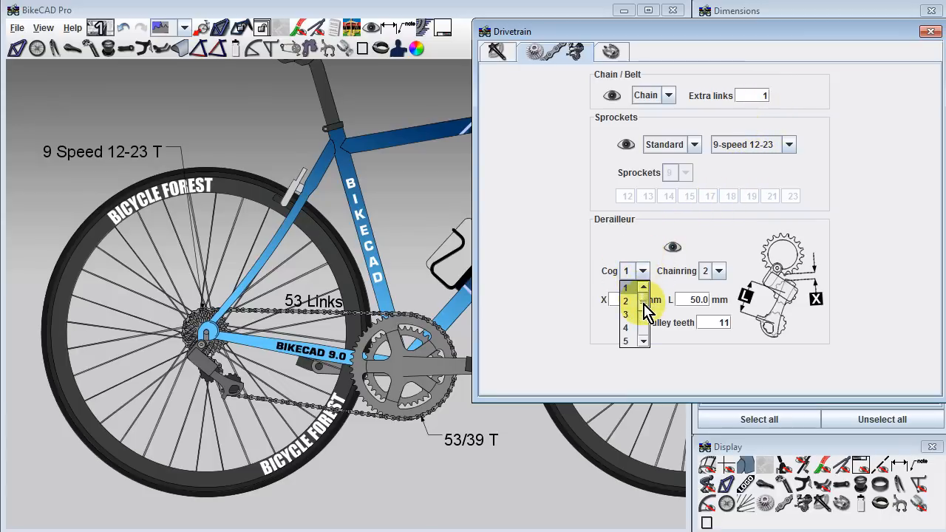
scroll("down", 3)
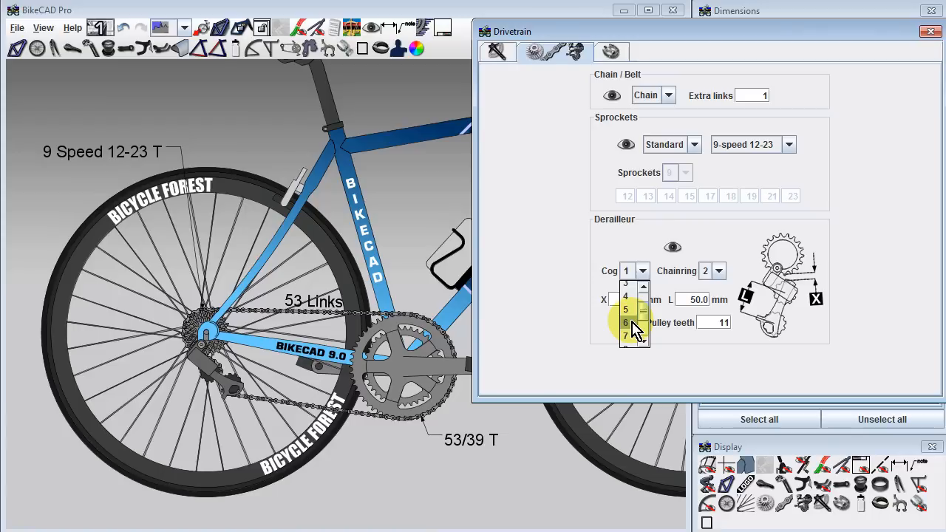
left_click(627, 322)
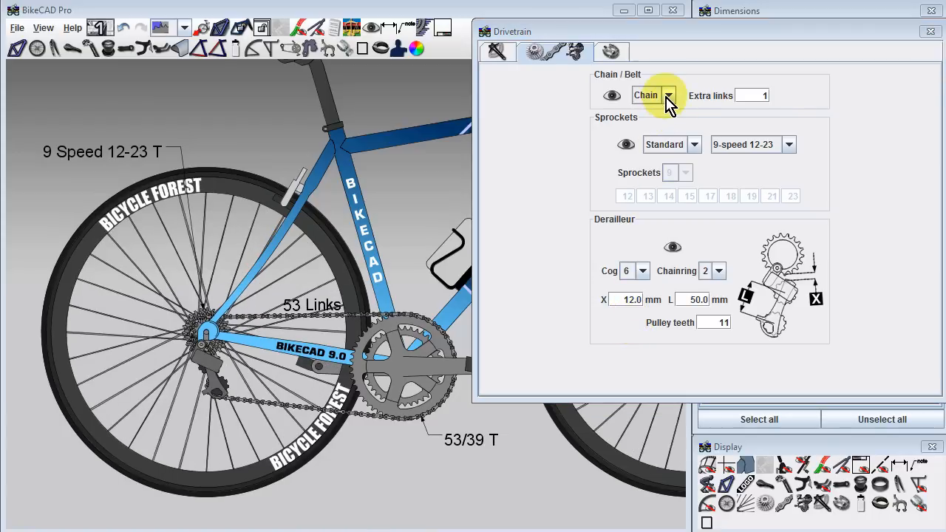
Step: Set Chain/Belt to Belt with one custom 20-tooth rear sprocket and 0 extra links
left_click(671, 95)
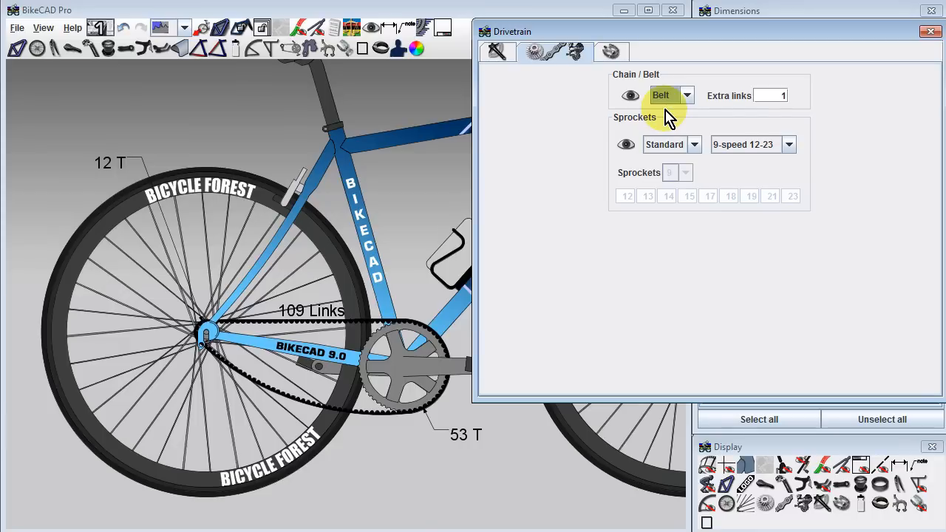
mouse_move(673, 121)
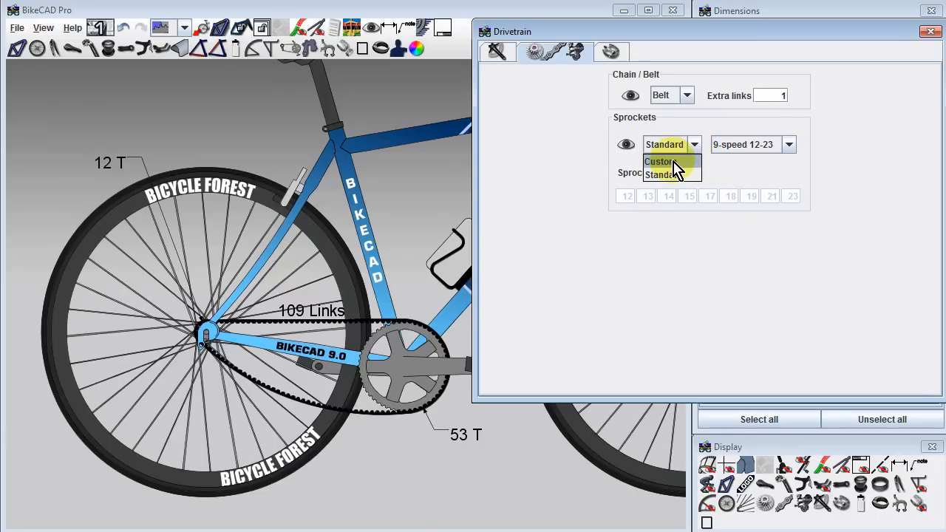
left_click(657, 161)
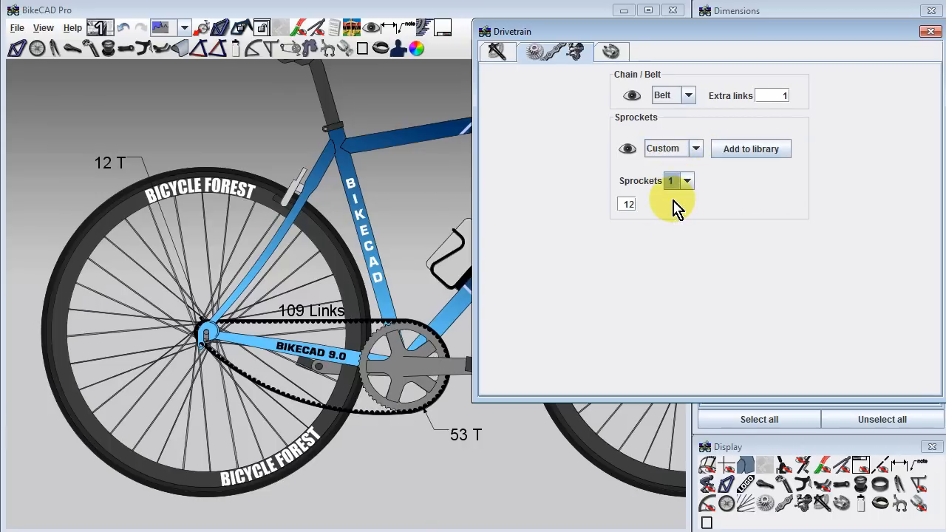
left_click(627, 204)
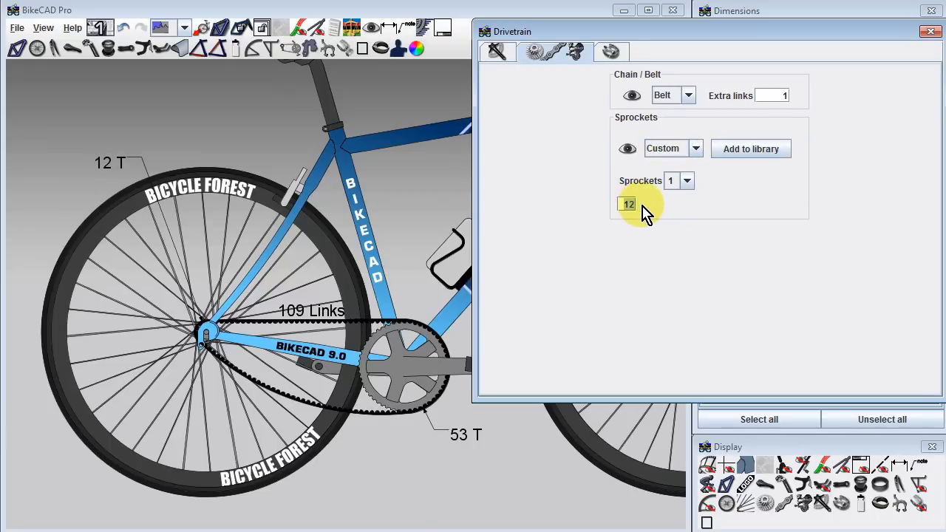
type("20")
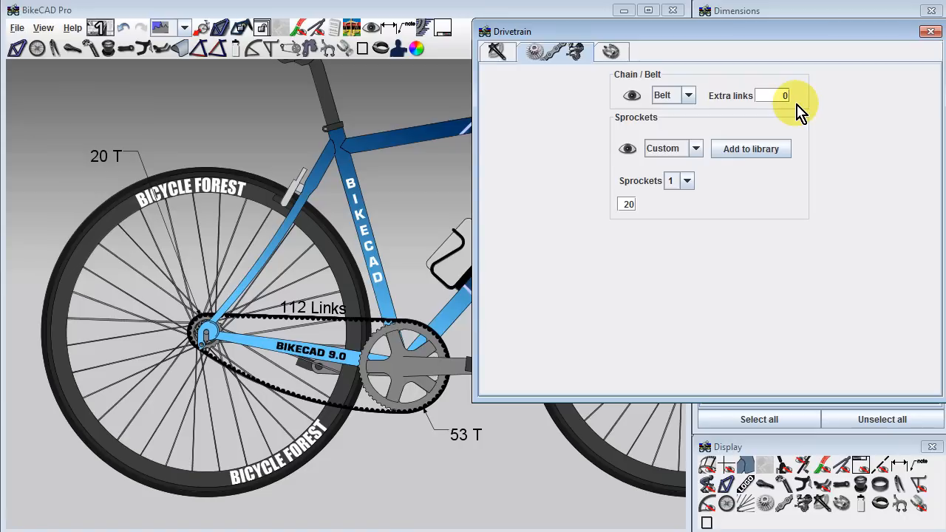
left_click(771, 94)
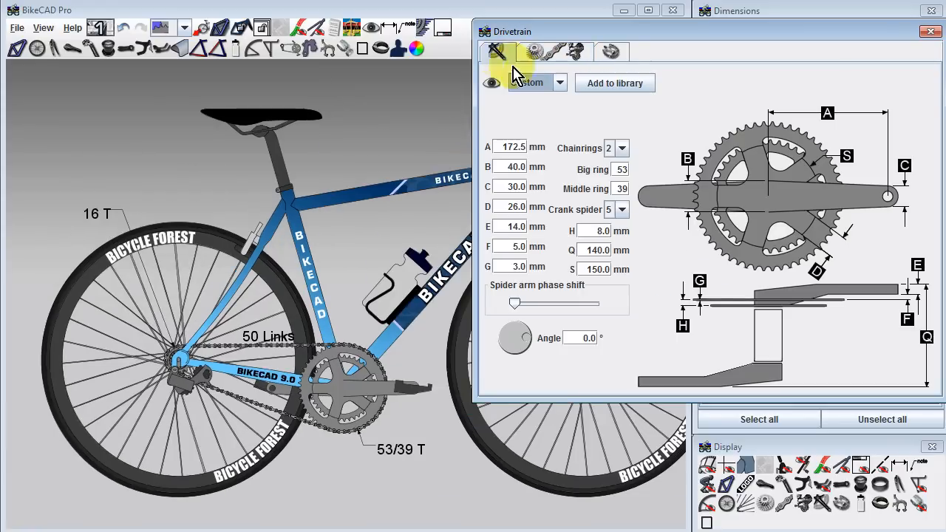
Step: Make the crankset a single chainring of 49 teeth
left_click(620, 148)
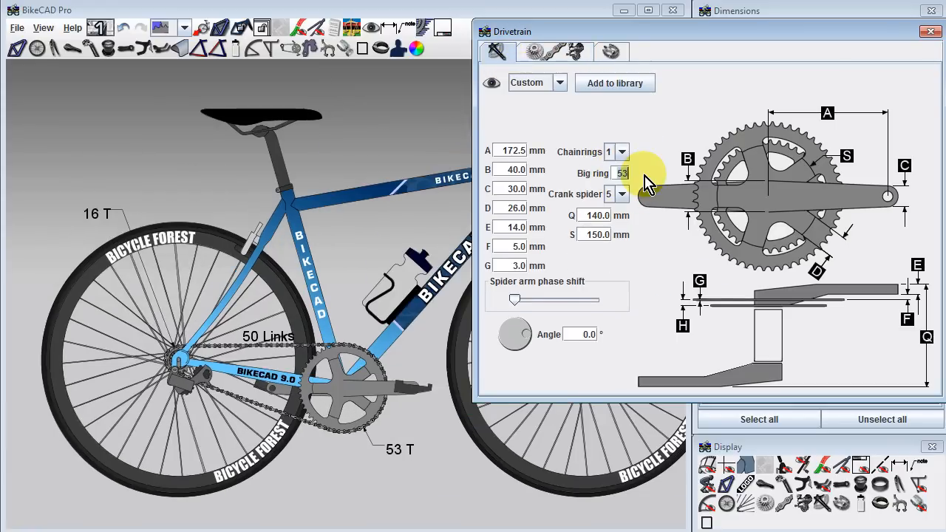
type("49")
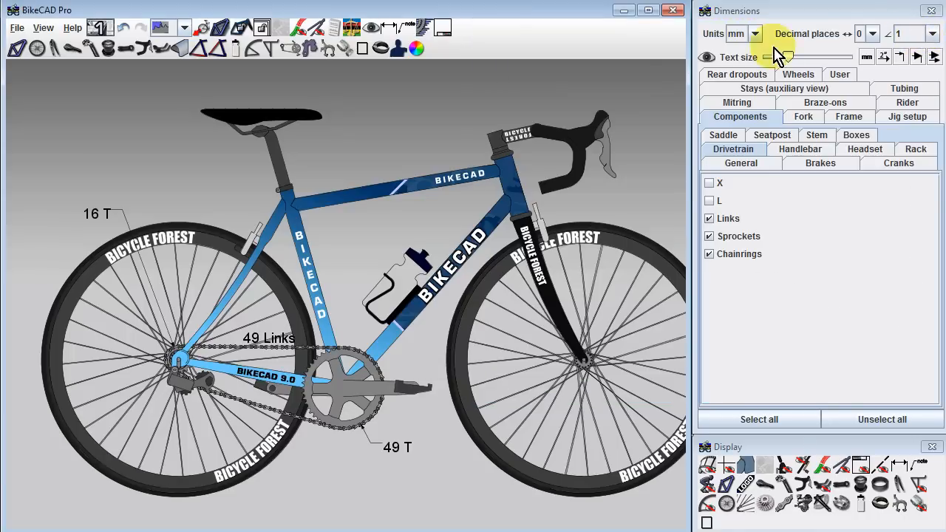
Step: Remove the derailleur hanger, set the dropouts to 180° with D 28.0 mm, and close the dialog
left_click(736, 74)
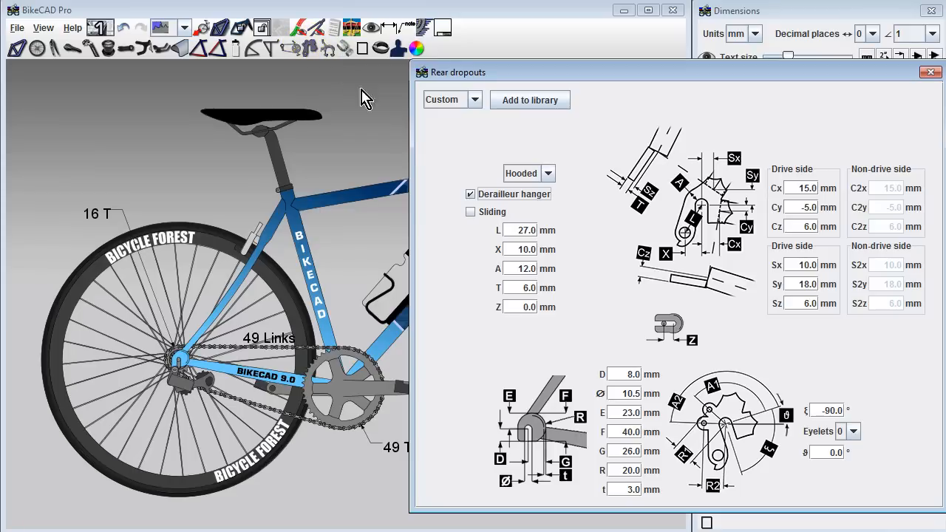
left_click(470, 194)
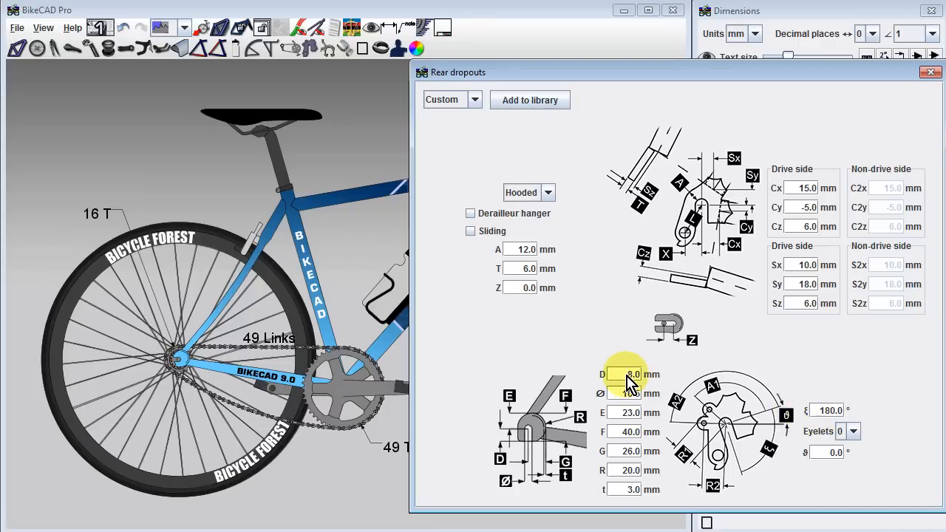
type("28.0")
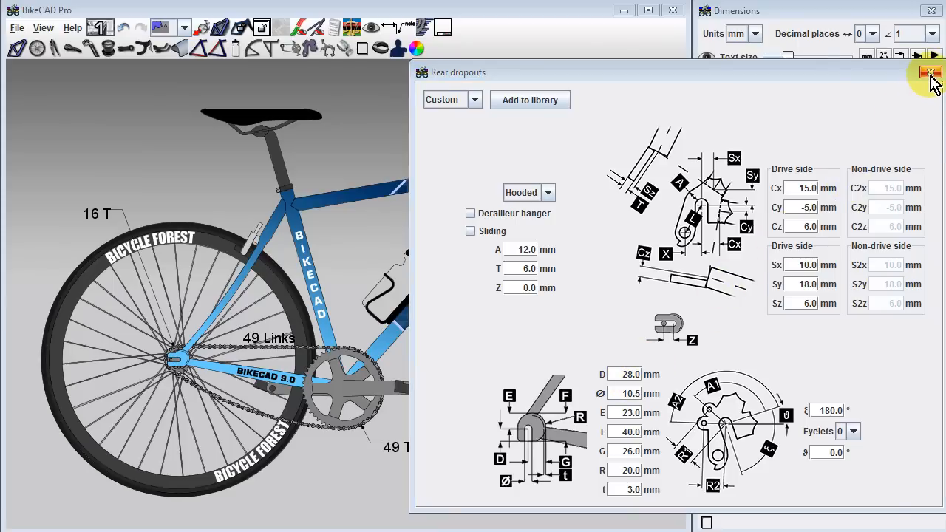
left_click(931, 72)
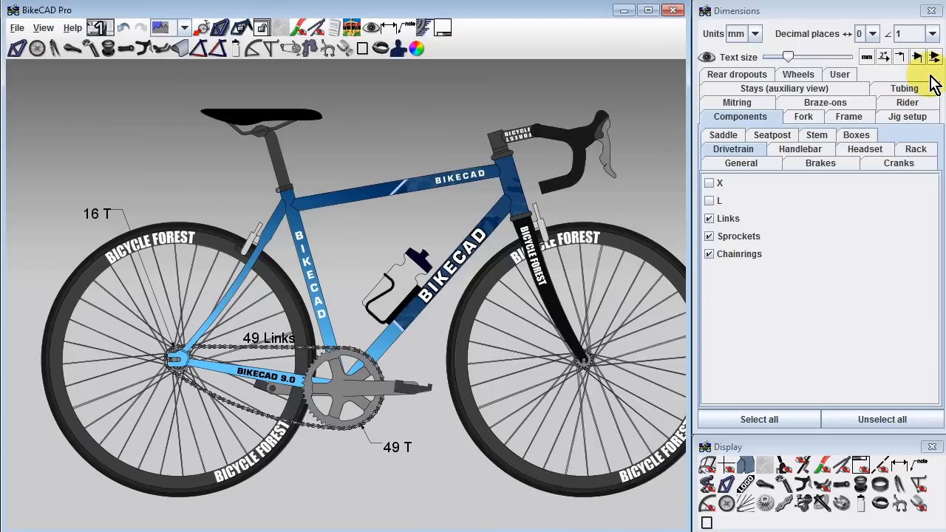